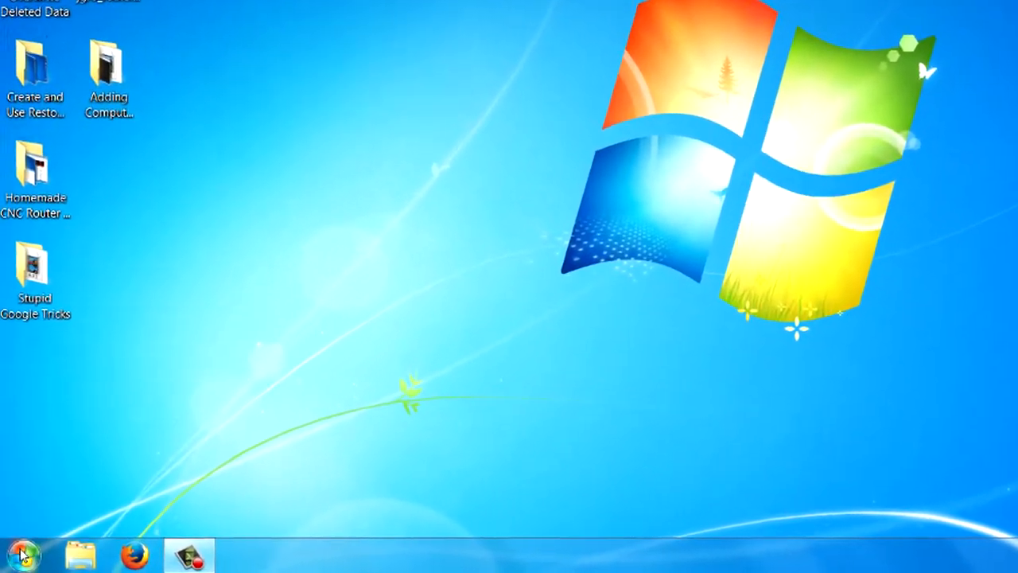
Step: Launch System Configuration from the Start menu search by entering 'msconf'
{"action": "left_click", "coordinate": [22, 552]}
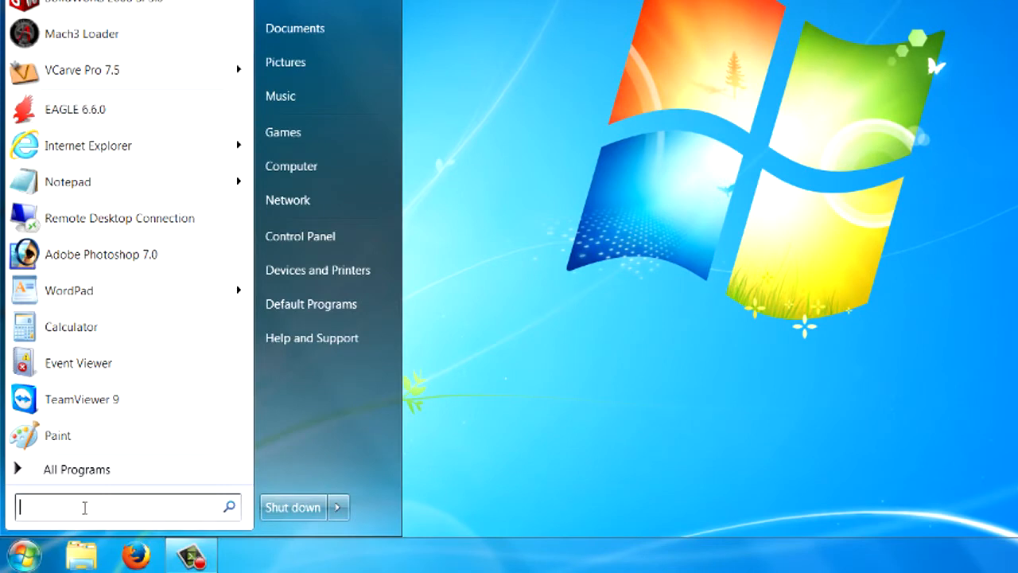
{"action": "type", "text": "msconf"}
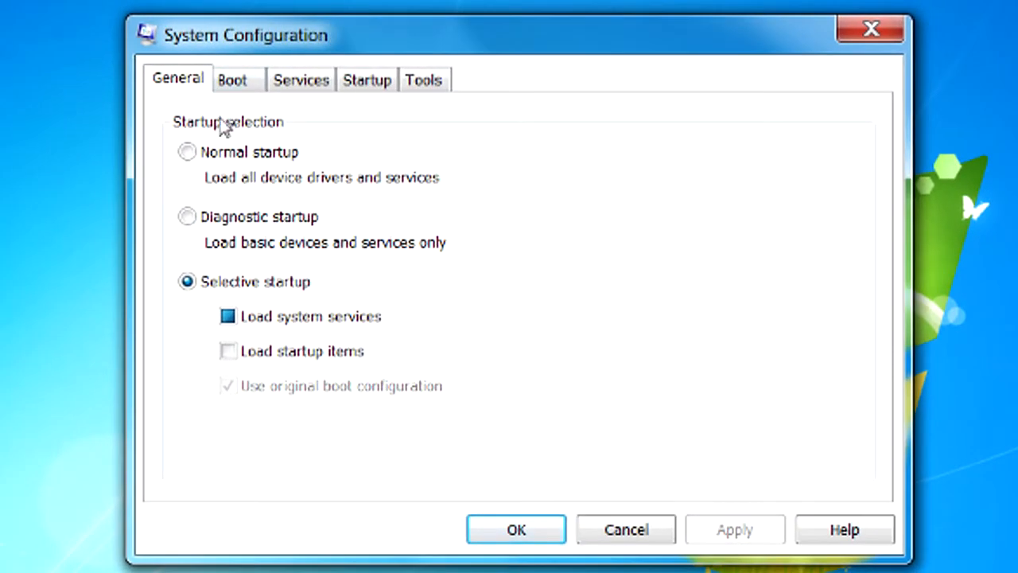
{"action": "mouse_move", "coordinate": [229, 130]}
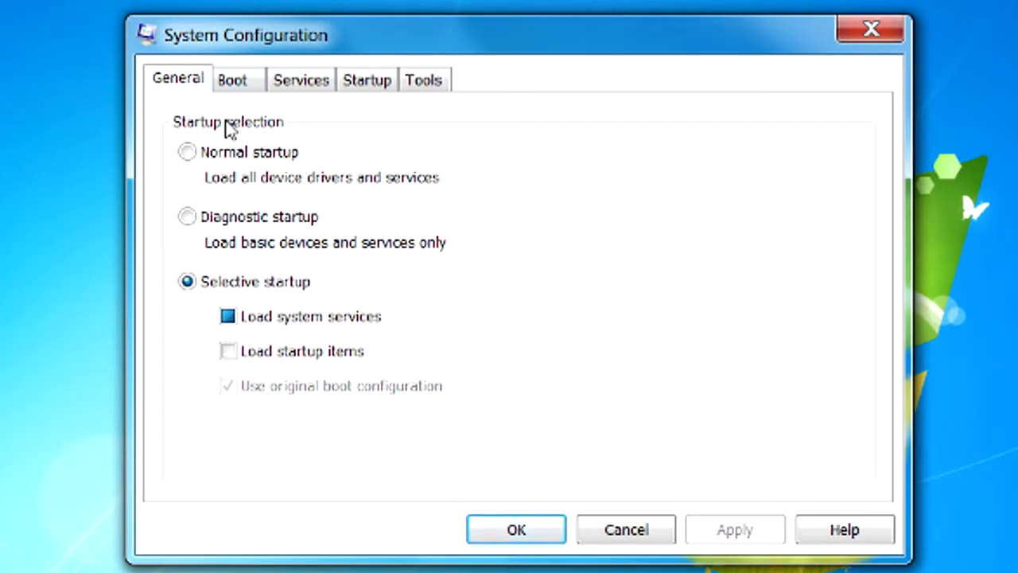
{"action": "mouse_move", "coordinate": [366, 80]}
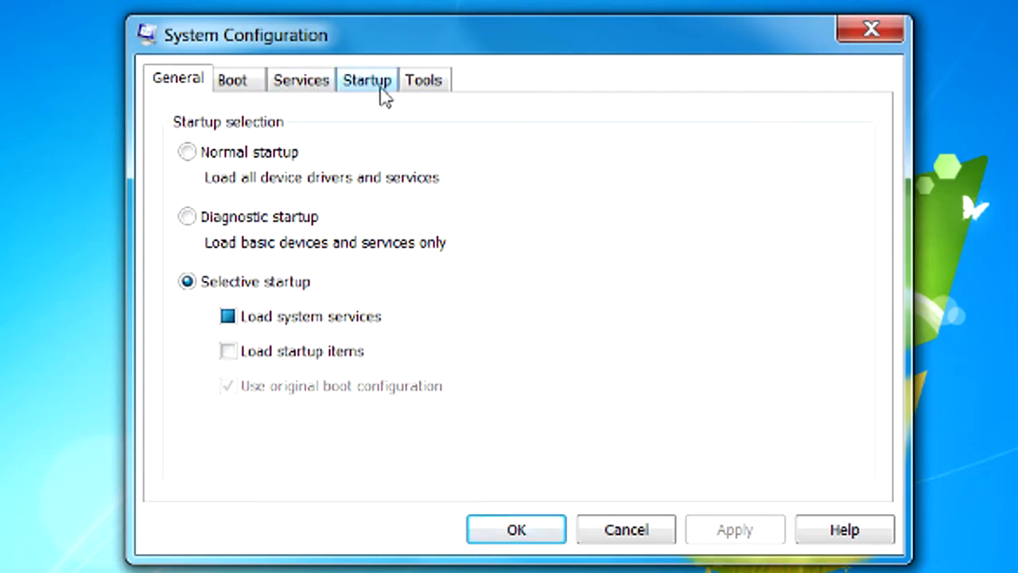
Step: Disable the startup items, including Adobe Acrobat, leaving only the first Java(TM) Platform entry enabled
{"action": "left_click", "coordinate": [365, 80]}
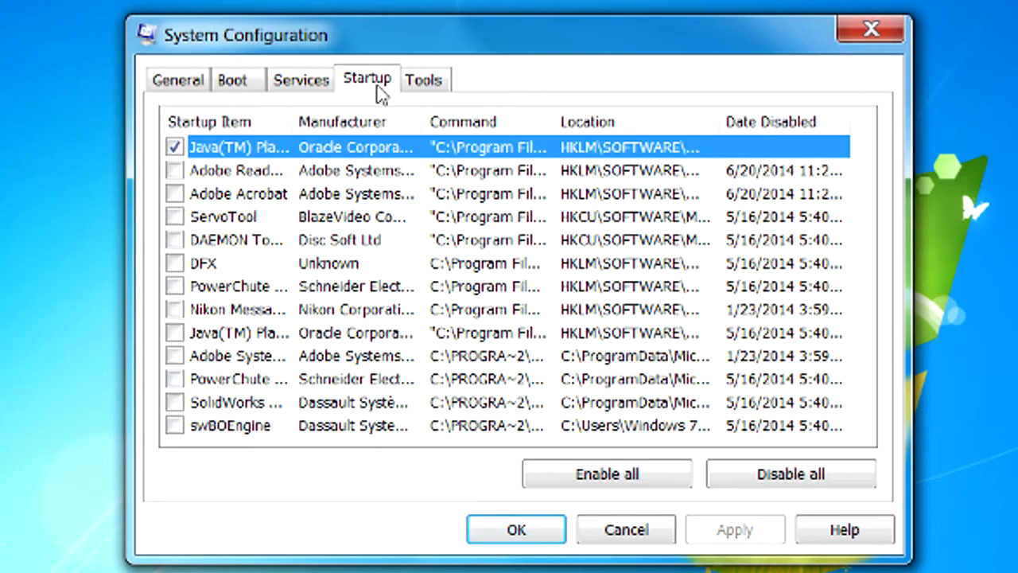
{"action": "mouse_move", "coordinate": [238, 217]}
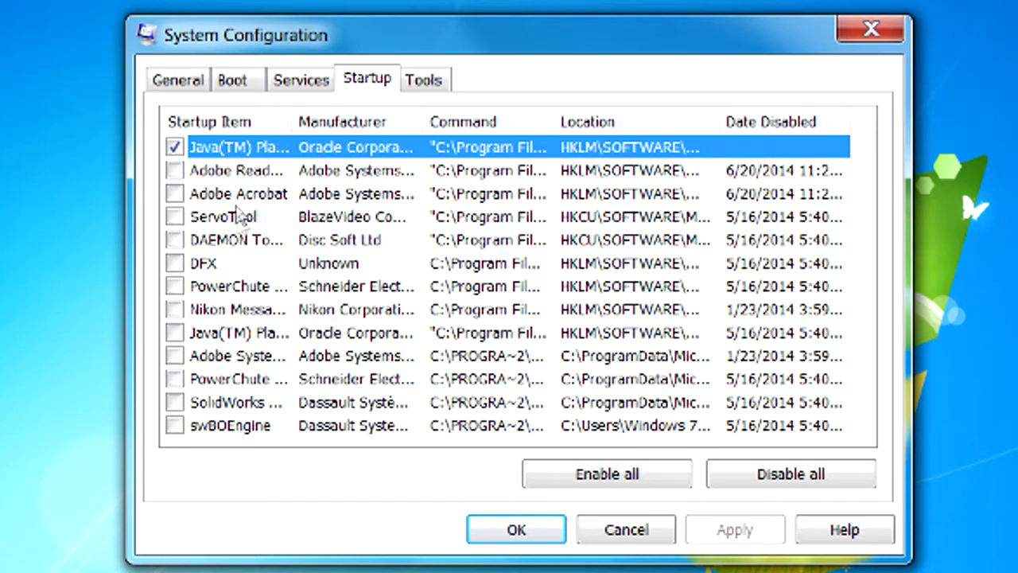
{"action": "mouse_move", "coordinate": [223, 170]}
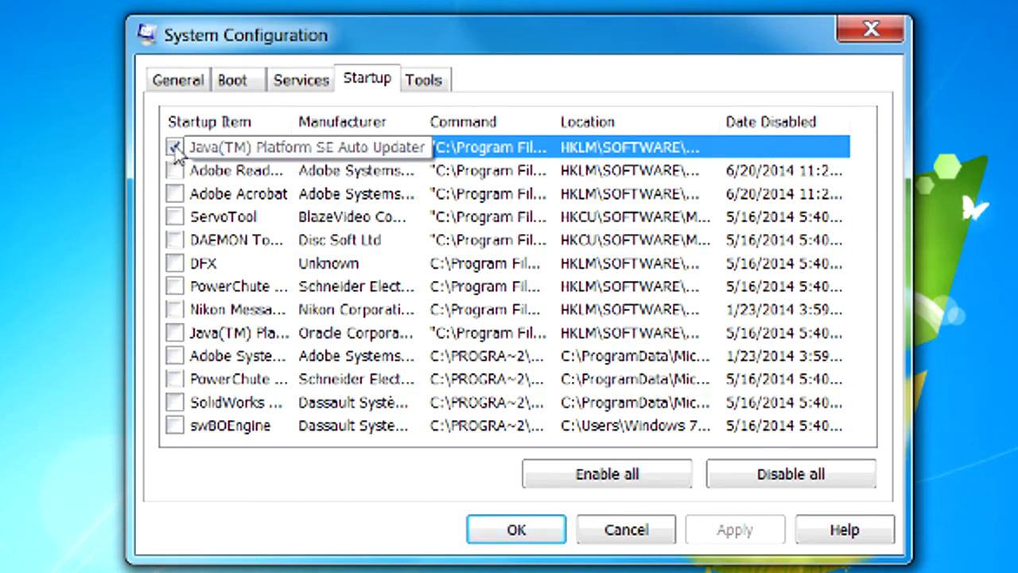
{"action": "left_click", "coordinate": [175, 146]}
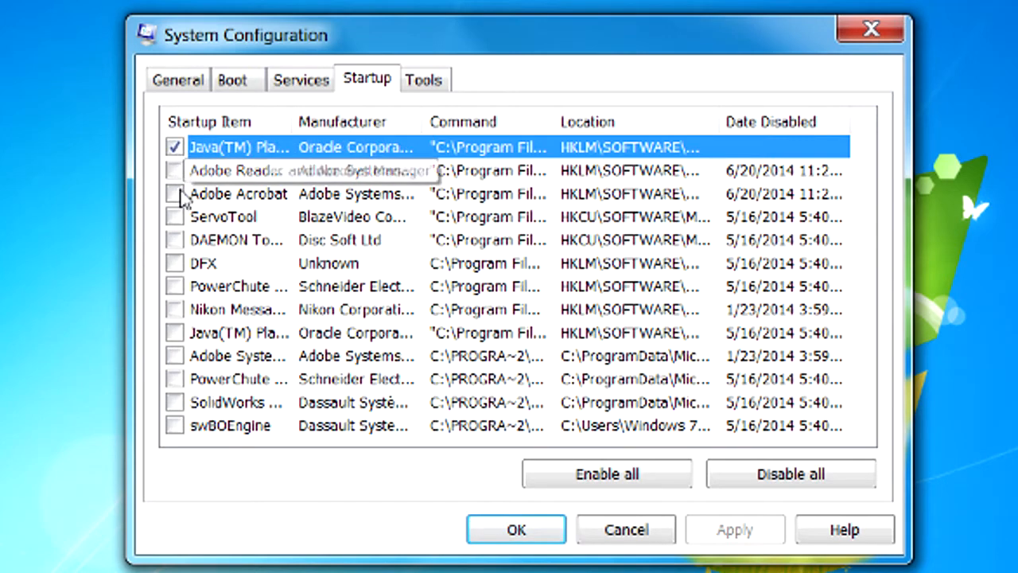
{"action": "mouse_move", "coordinate": [226, 356]}
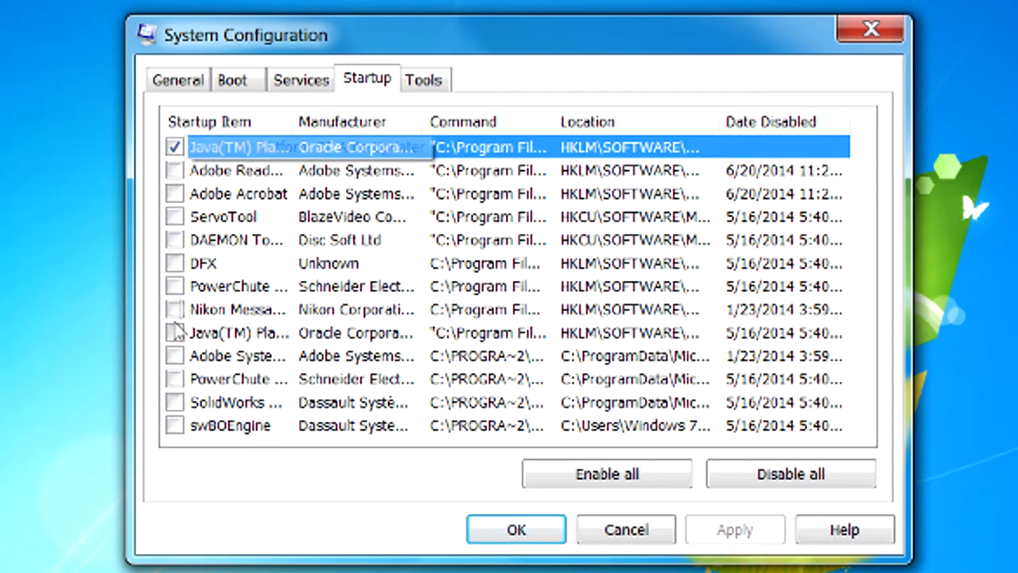
{"action": "mouse_move", "coordinate": [420, 277]}
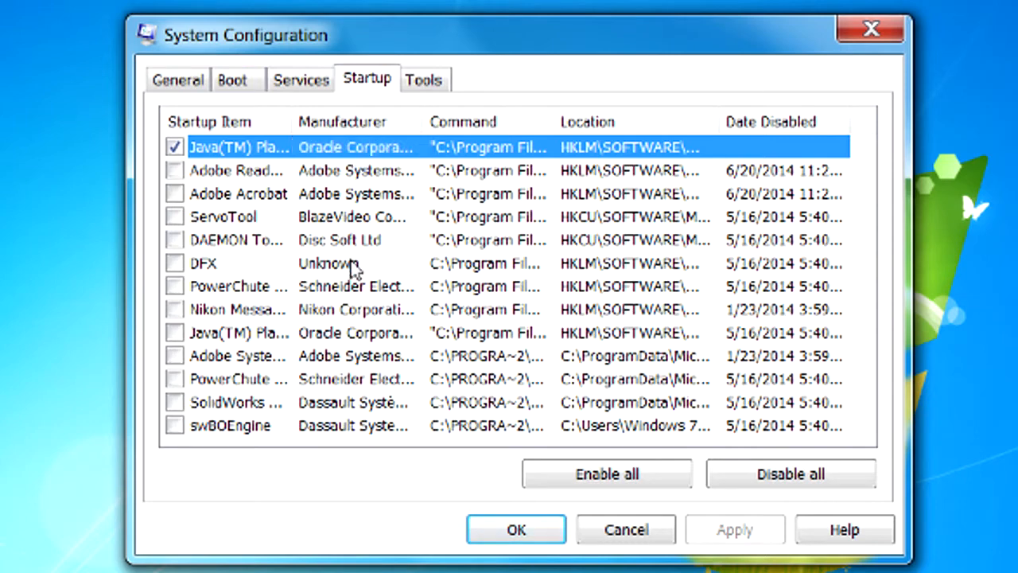
{"action": "mouse_move", "coordinate": [251, 183]}
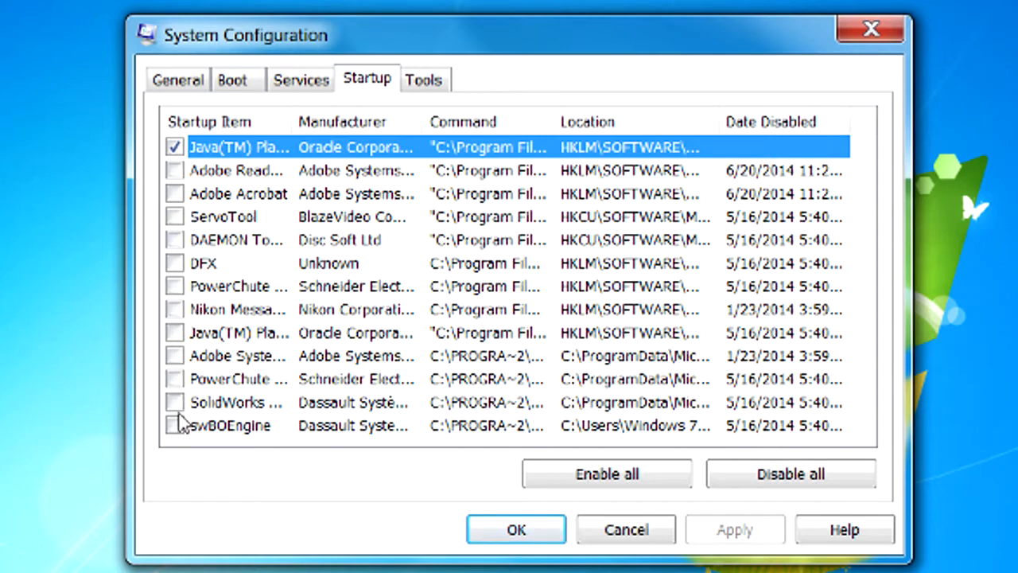
{"action": "mouse_move", "coordinate": [255, 308]}
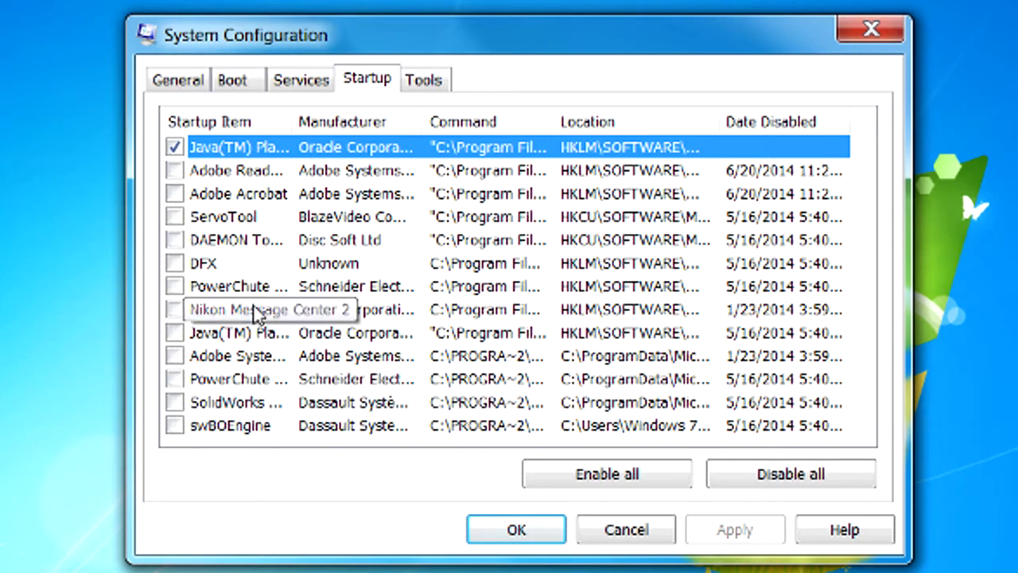
{"action": "mouse_move", "coordinate": [221, 251]}
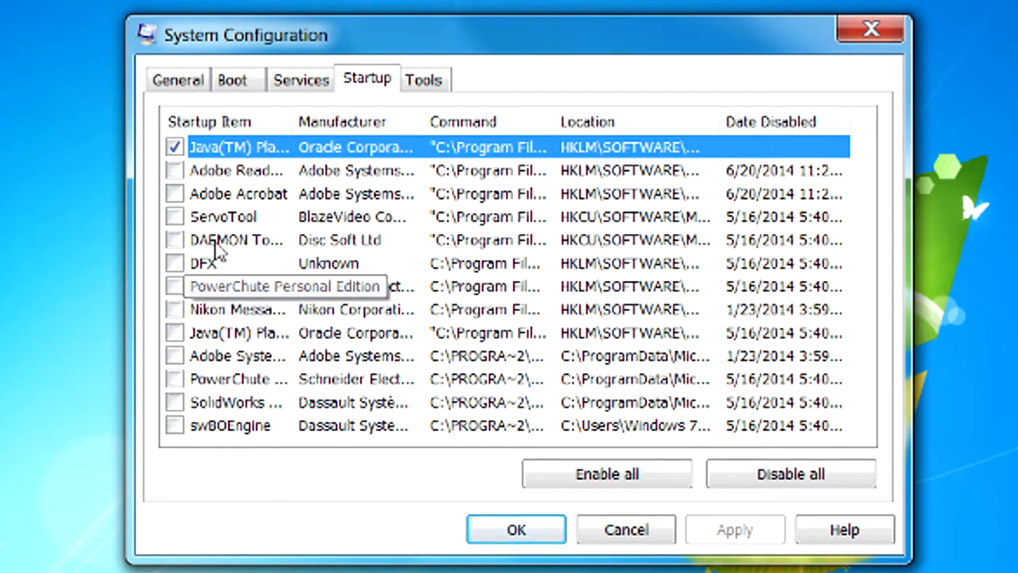
{"action": "mouse_move", "coordinate": [230, 355]}
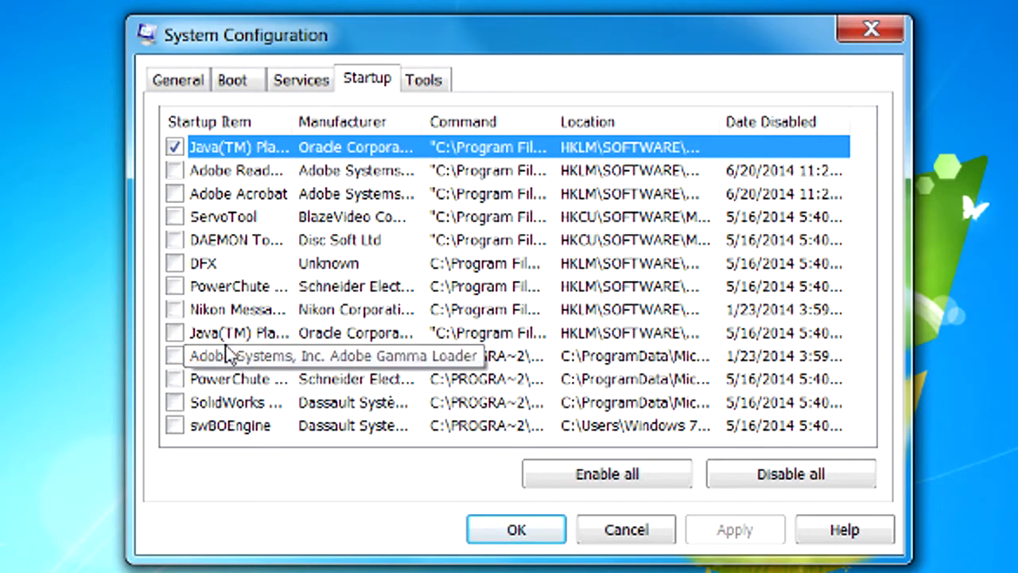
{"action": "mouse_move", "coordinate": [163, 204]}
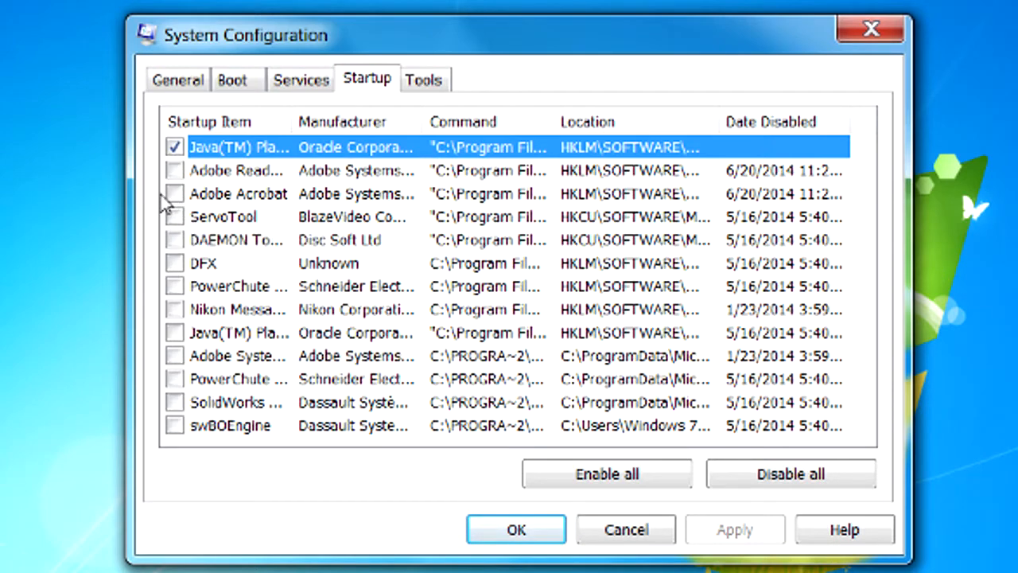
{"action": "left_click", "coordinate": [175, 194]}
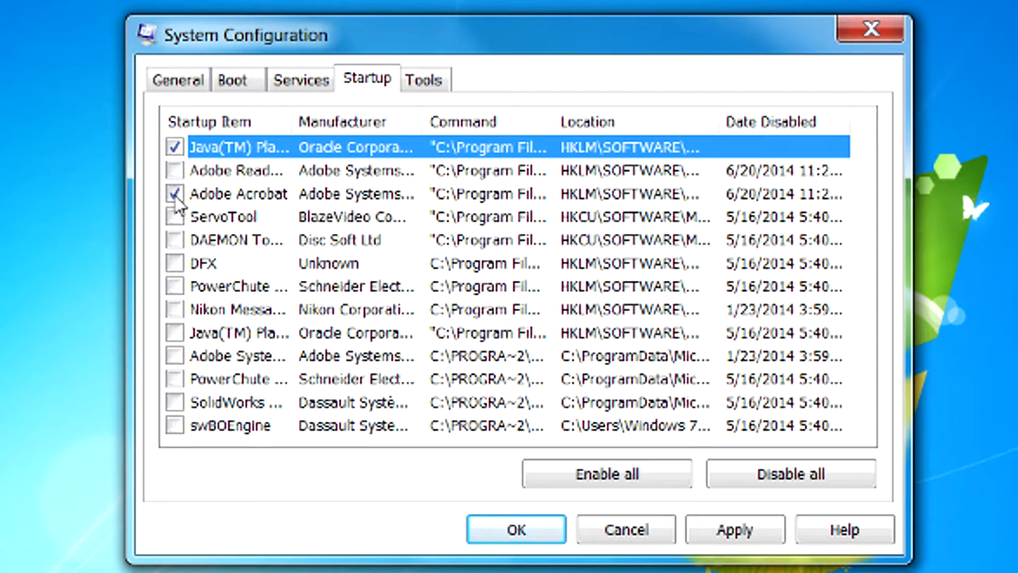
{"action": "left_click", "coordinate": [175, 194]}
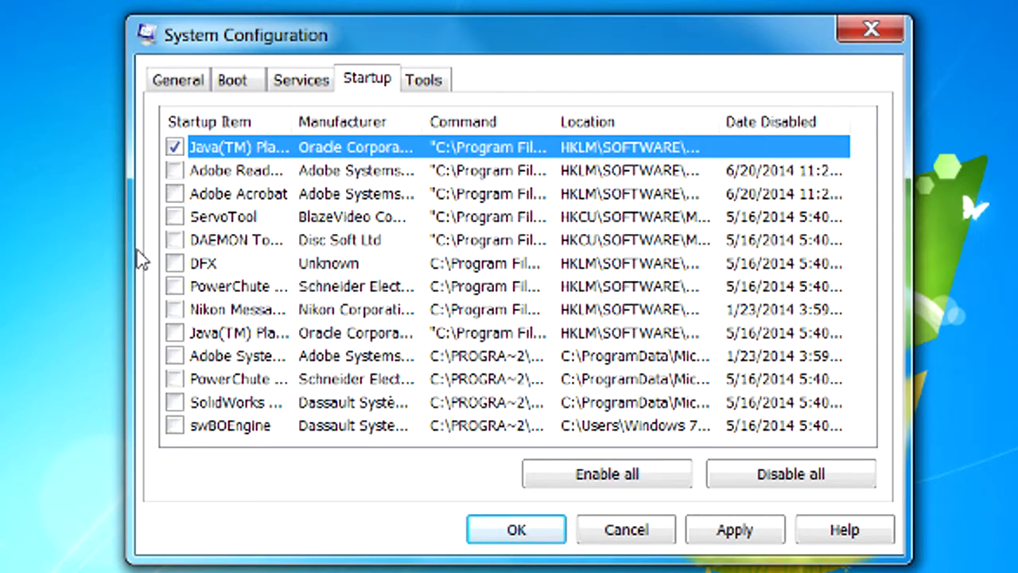
{"action": "mouse_move", "coordinate": [253, 215]}
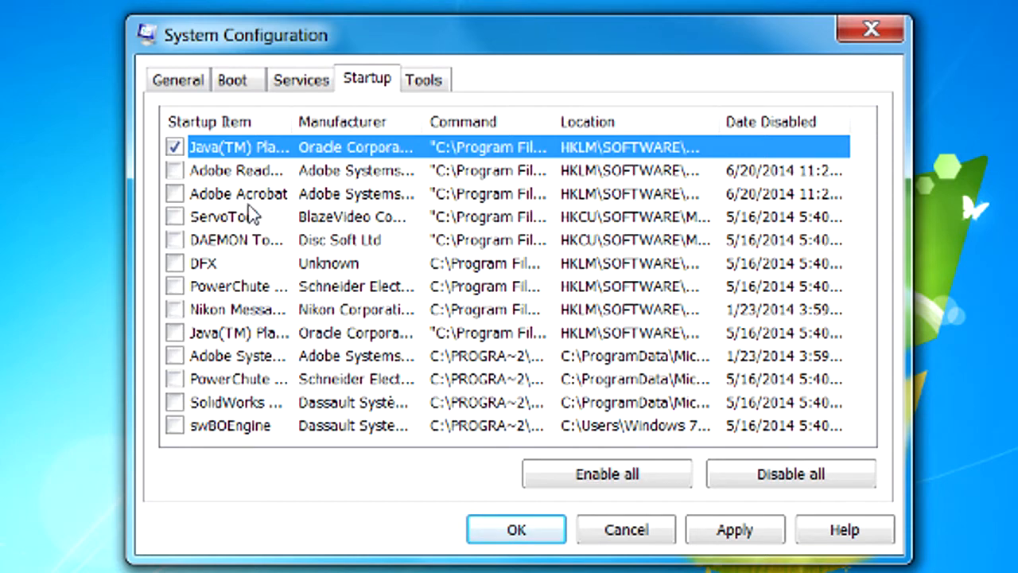
{"action": "mouse_move", "coordinate": [253, 215]}
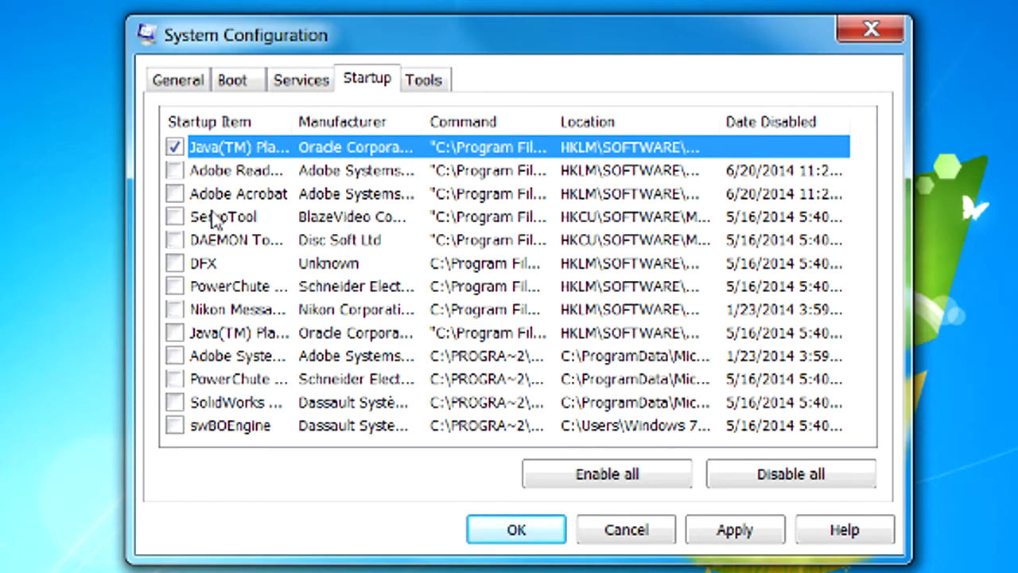
{"action": "mouse_move", "coordinate": [223, 247]}
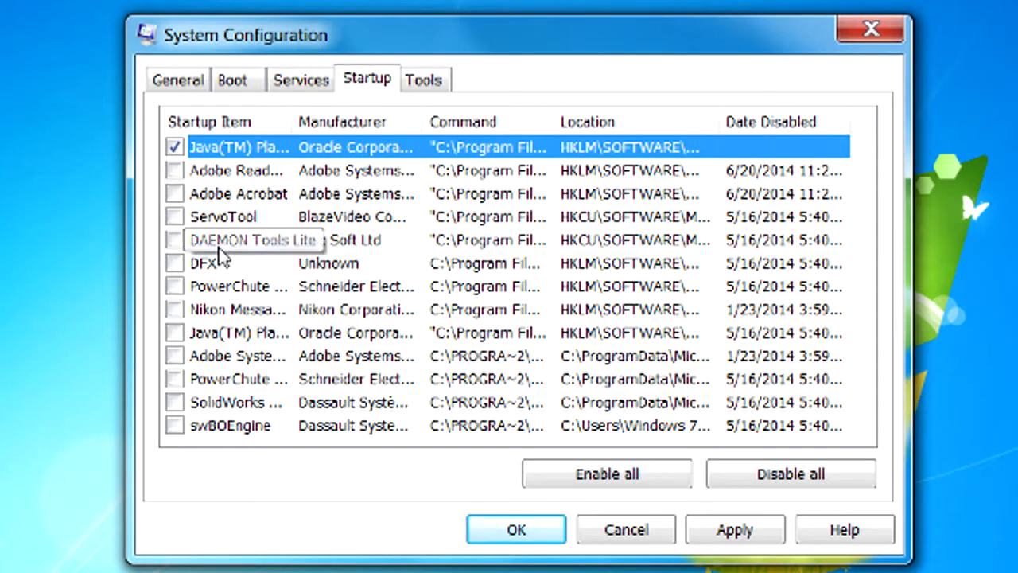
{"action": "mouse_move", "coordinate": [274, 433]}
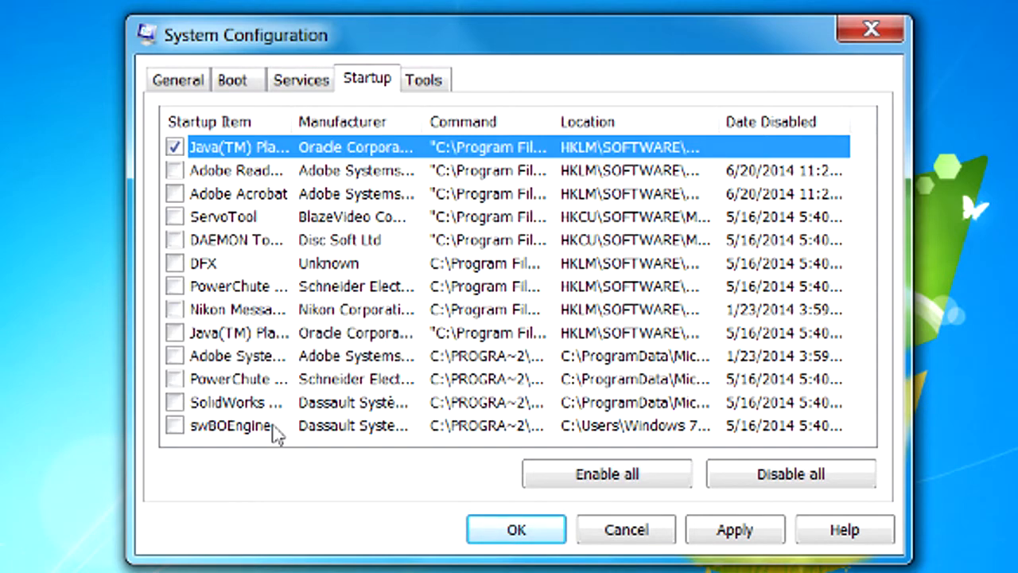
{"action": "mouse_move", "coordinate": [277, 335]}
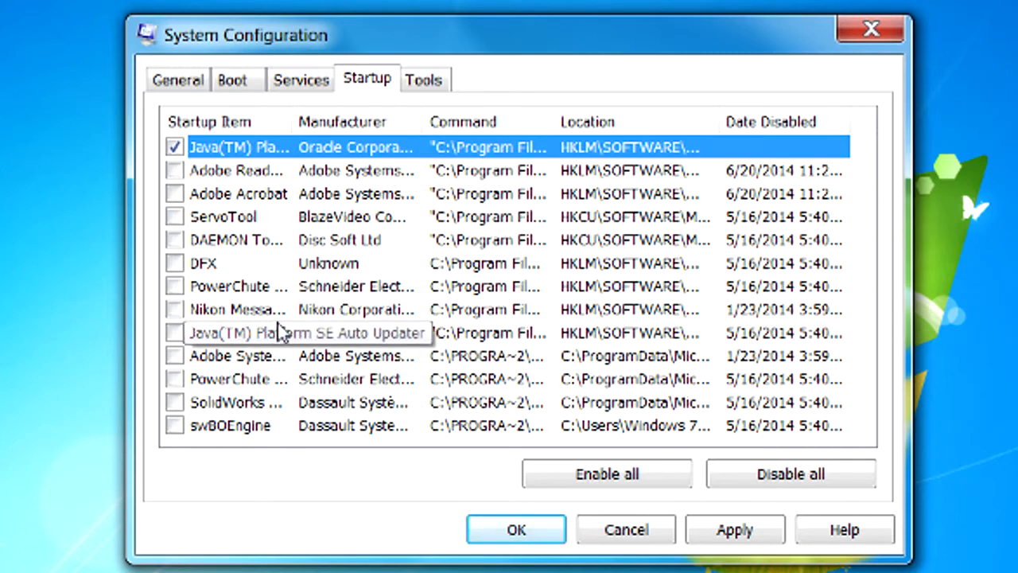
{"action": "mouse_move", "coordinate": [286, 332]}
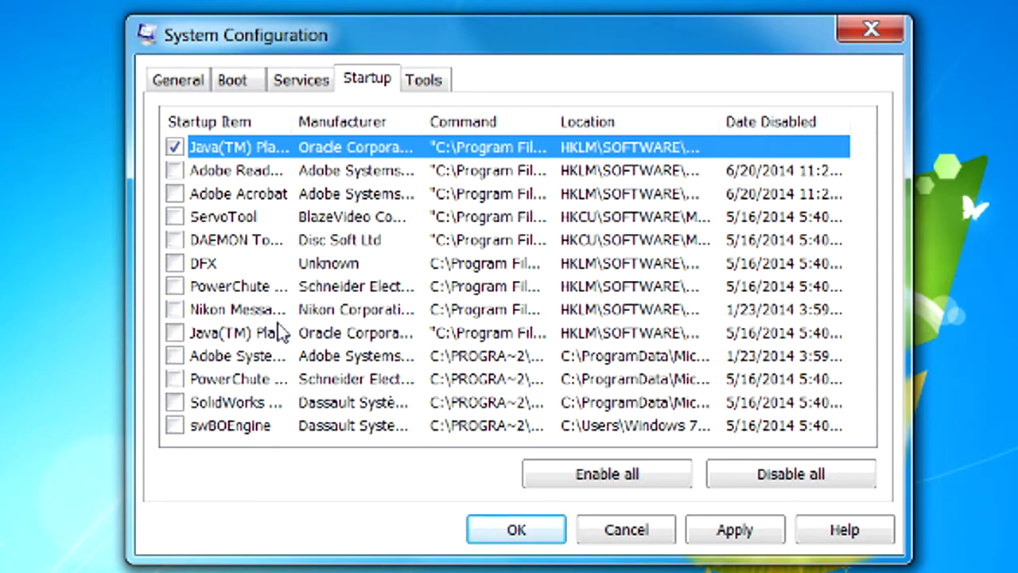
{"action": "mouse_move", "coordinate": [273, 327]}
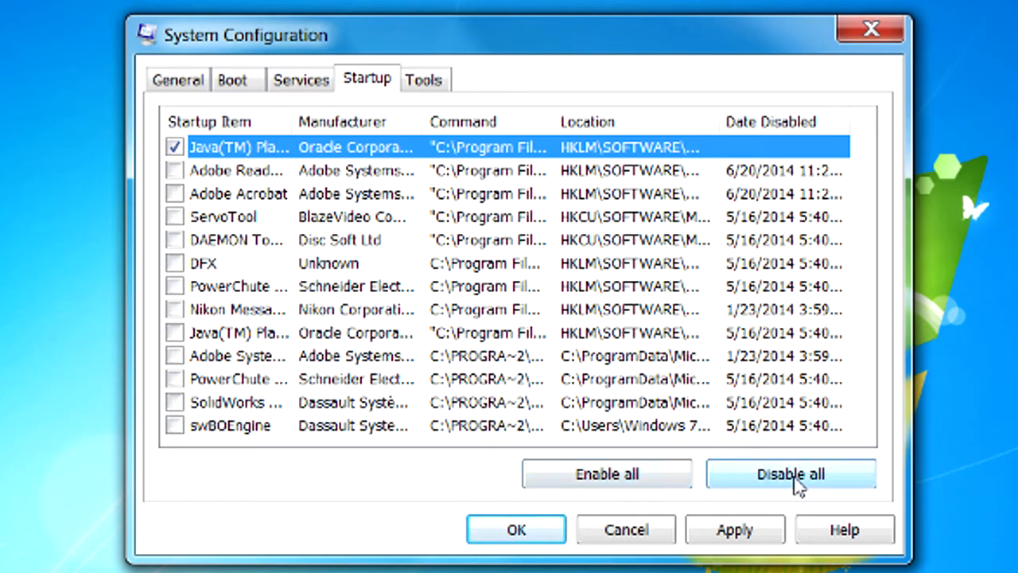
{"action": "mouse_move", "coordinate": [493, 362]}
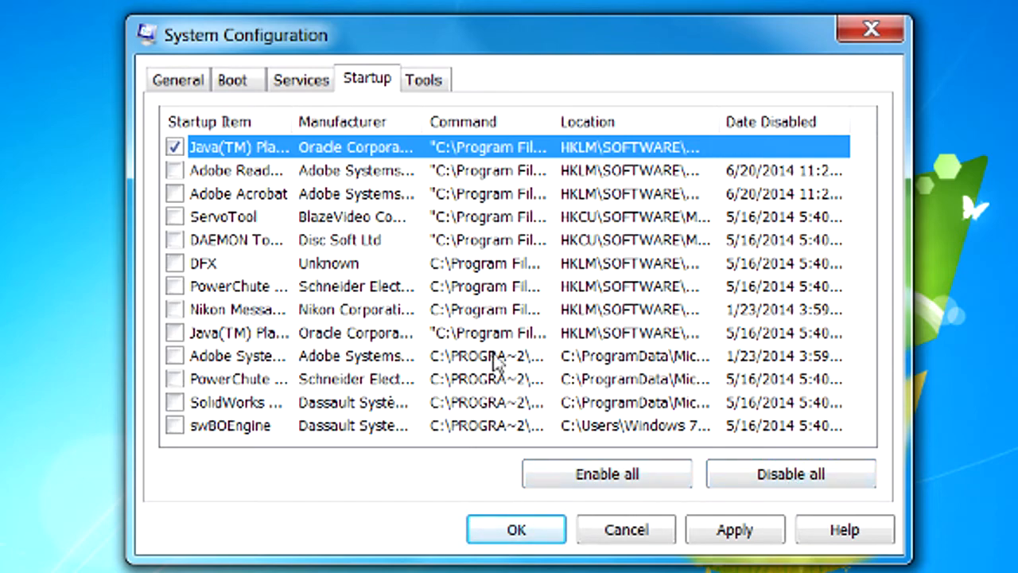
{"action": "mouse_move", "coordinate": [301, 79]}
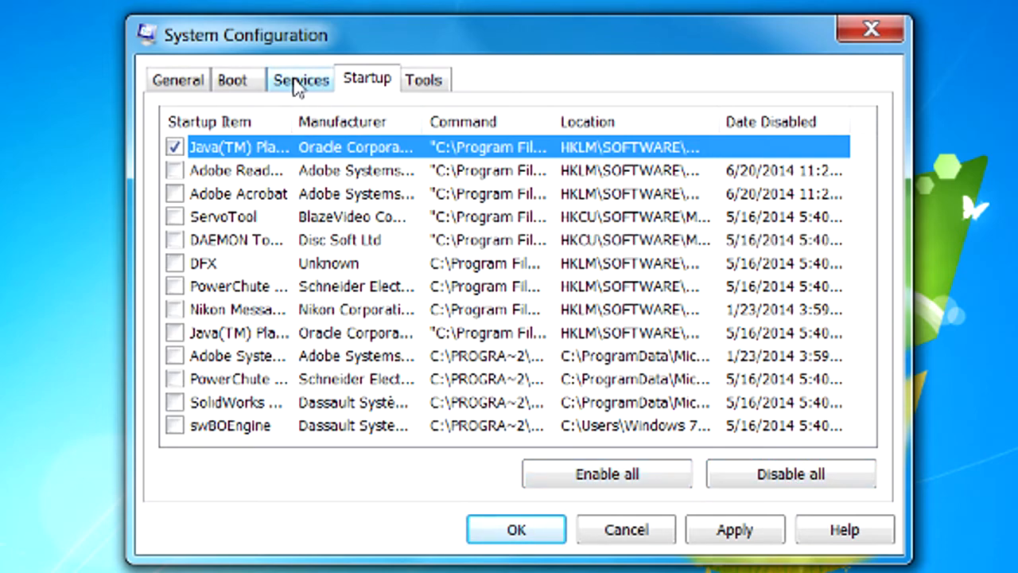
Step: Review the full Services list, scrolling to the bottom with all services left enabled
{"action": "left_click", "coordinate": [301, 79]}
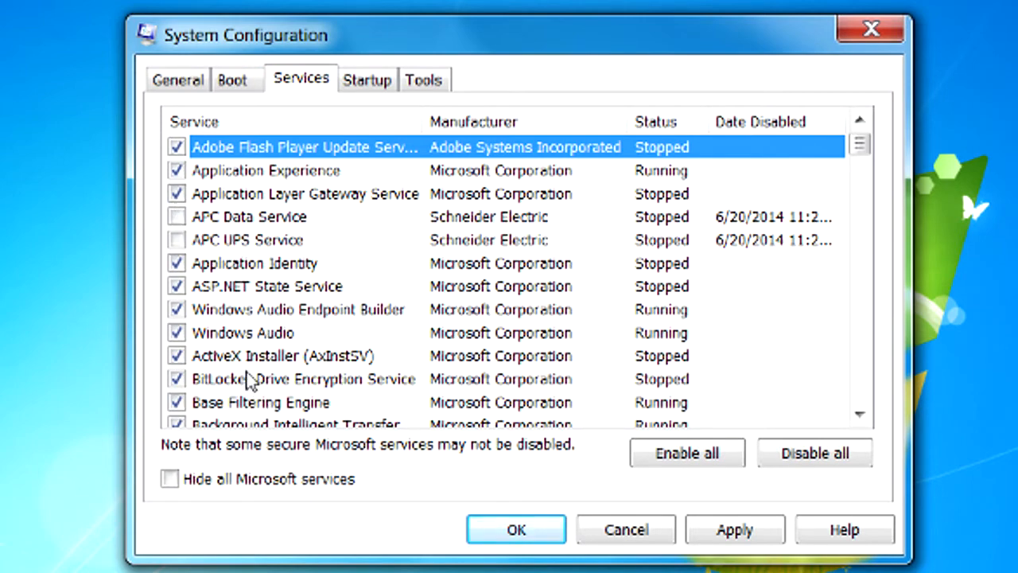
{"action": "mouse_move", "coordinate": [251, 334]}
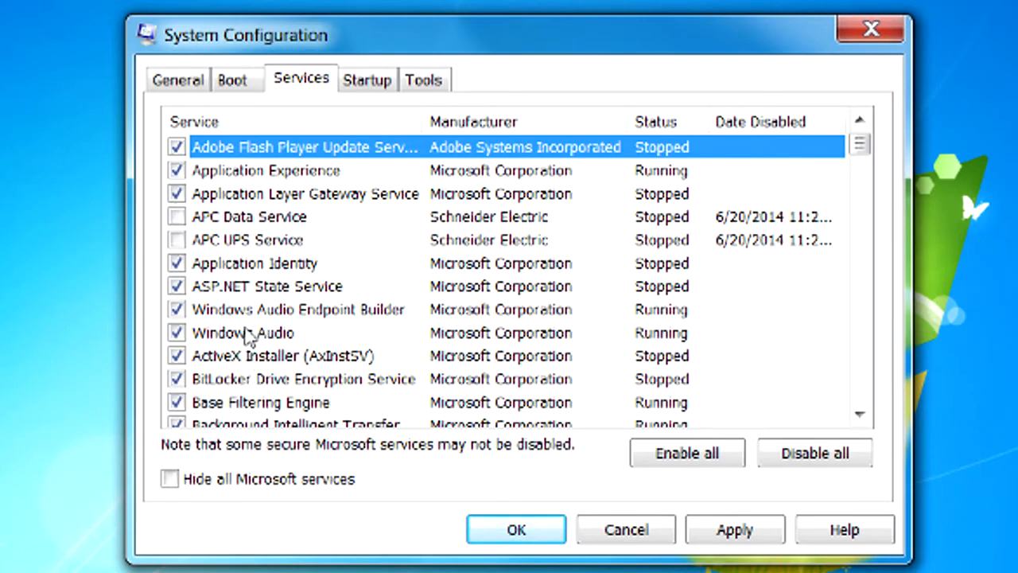
{"action": "scroll", "scroll_direction": "down", "scroll_amount": 3}
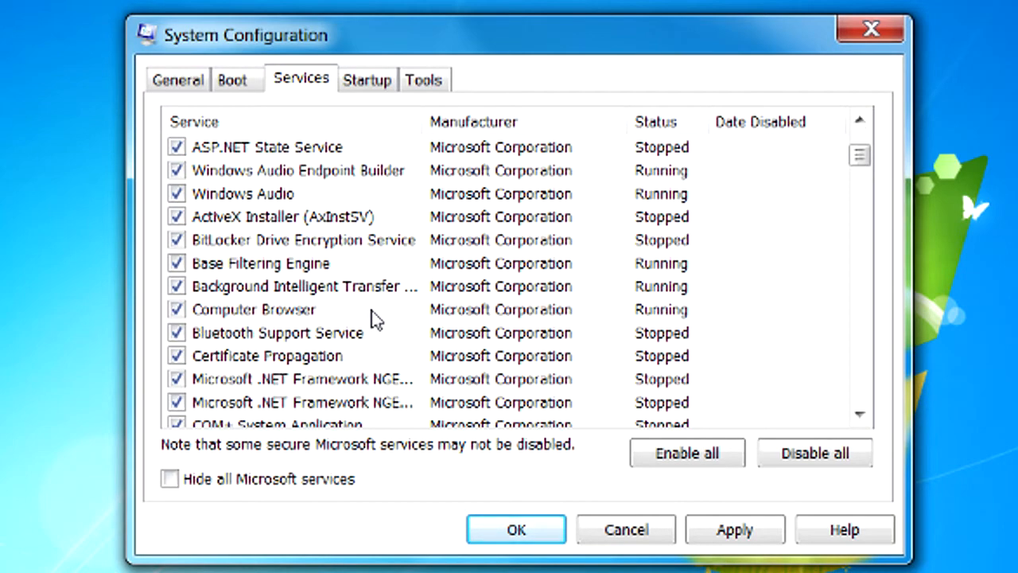
{"action": "mouse_move", "coordinate": [340, 309]}
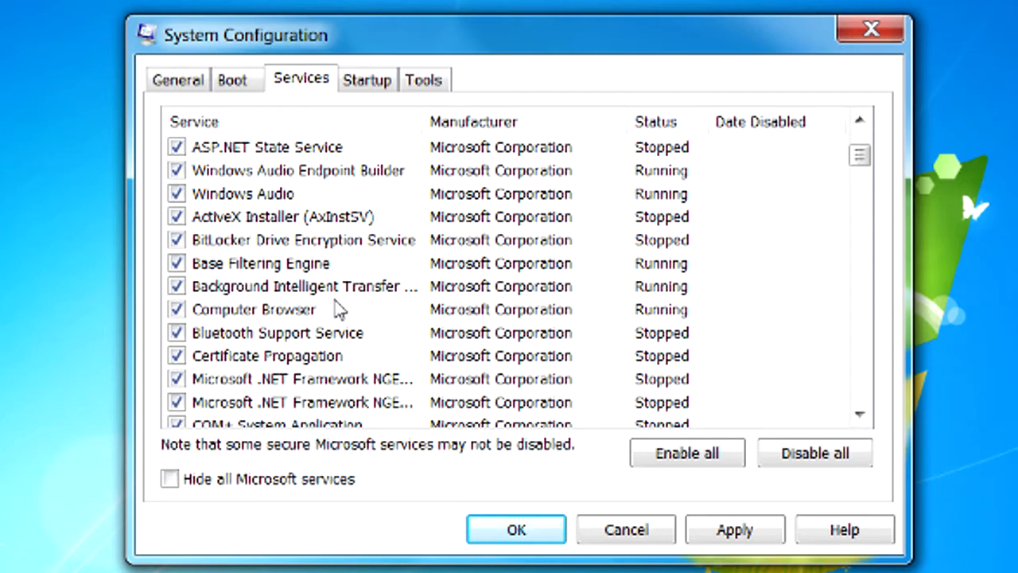
{"action": "mouse_move", "coordinate": [242, 277]}
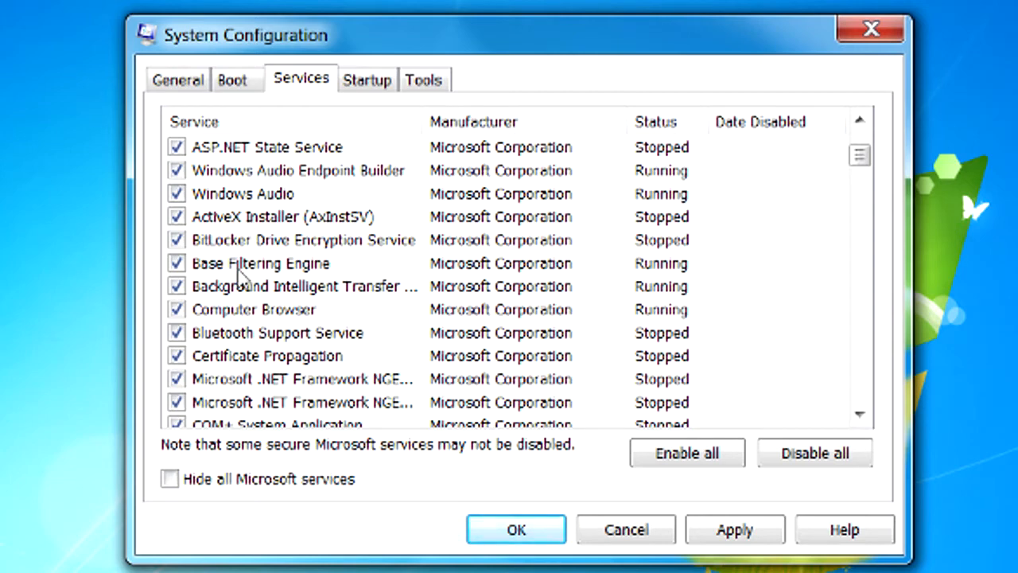
{"action": "mouse_move", "coordinate": [215, 262]}
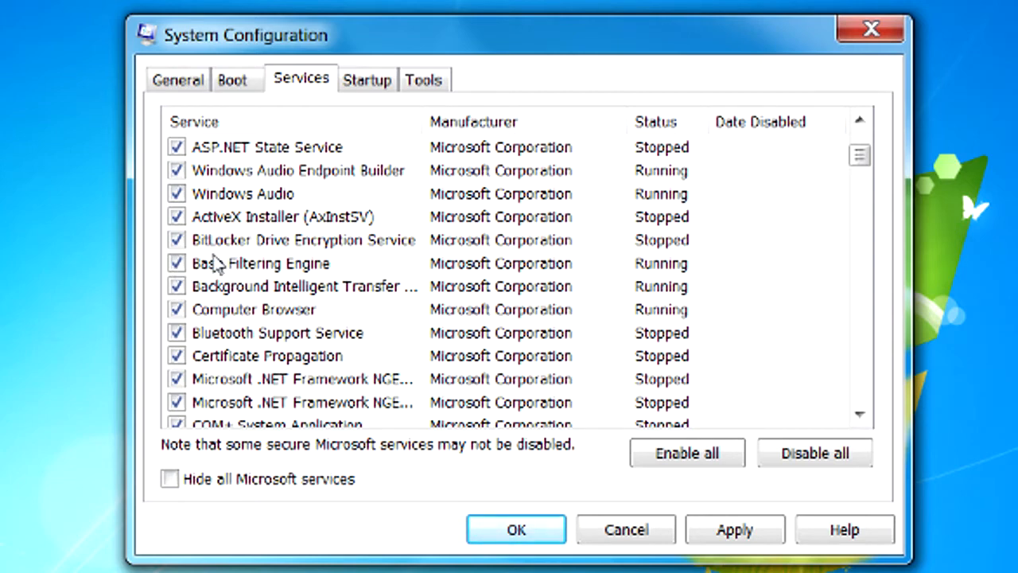
{"action": "scroll", "scroll_direction": "down", "scroll_amount": 3}
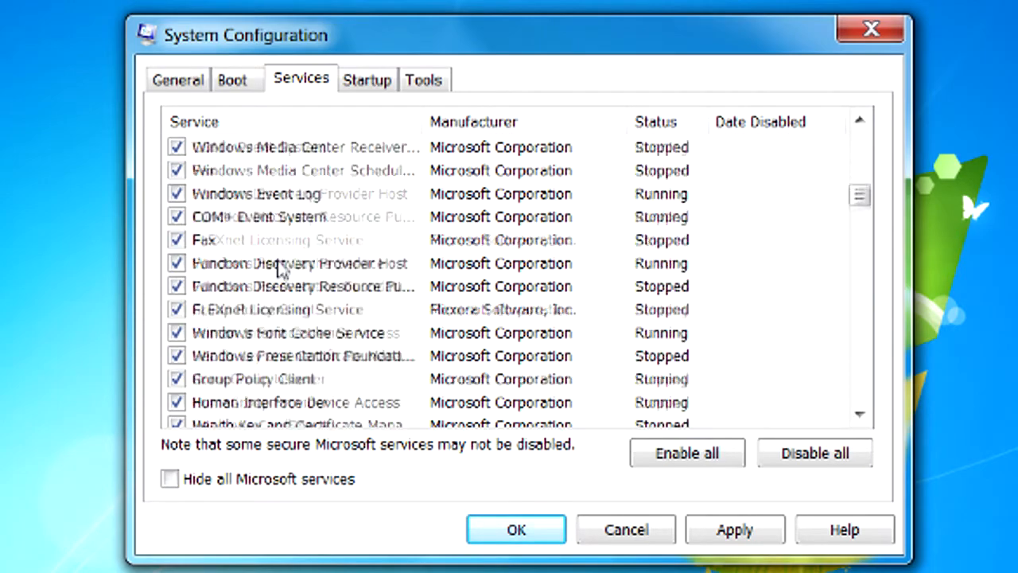
{"action": "scroll", "scroll_direction": "down", "scroll_amount": 3}
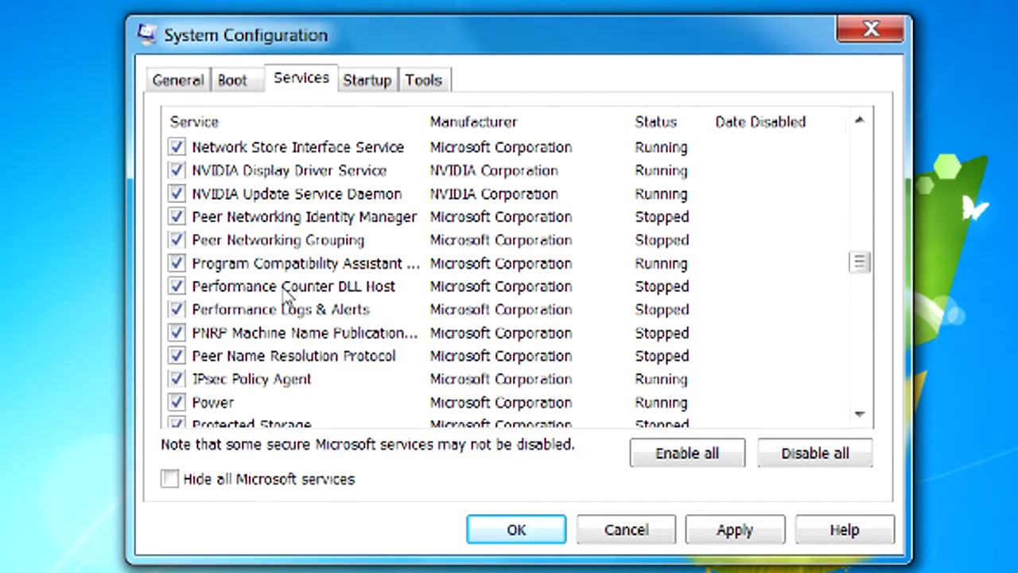
{"action": "scroll", "scroll_direction": "down", "scroll_amount": 3}
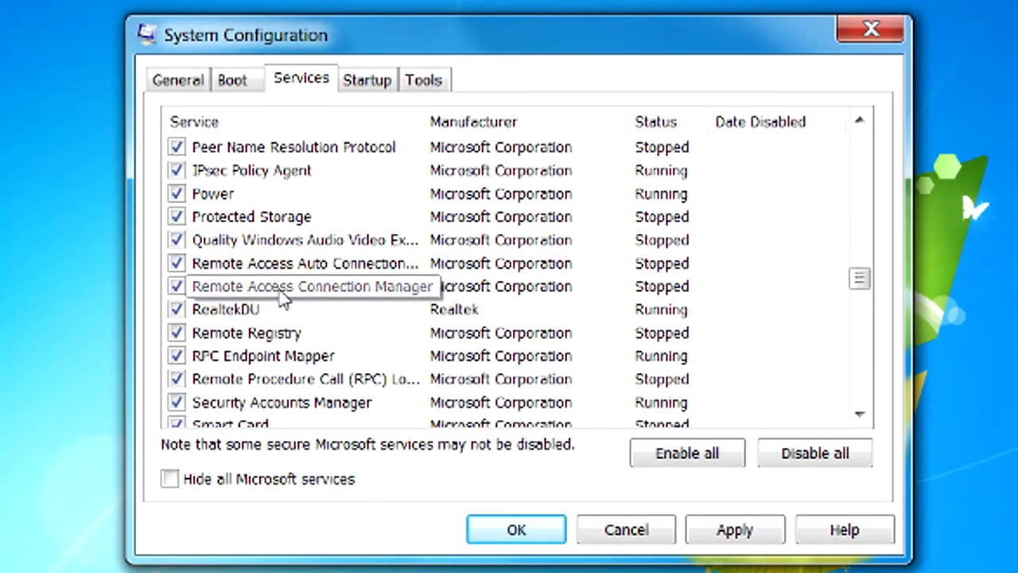
{"action": "scroll", "scroll_direction": "down", "scroll_amount": 3}
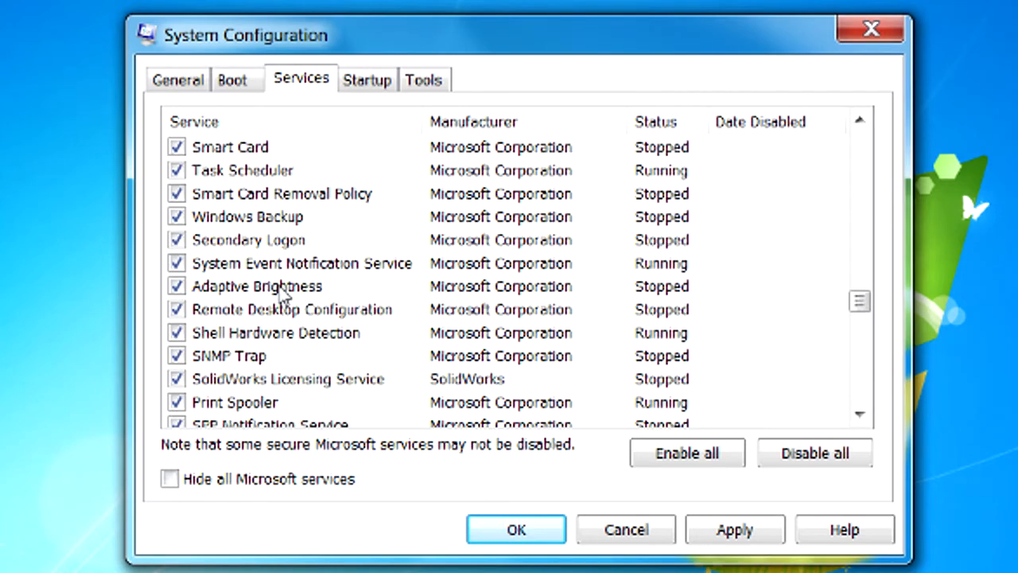
{"action": "mouse_move", "coordinate": [279, 299]}
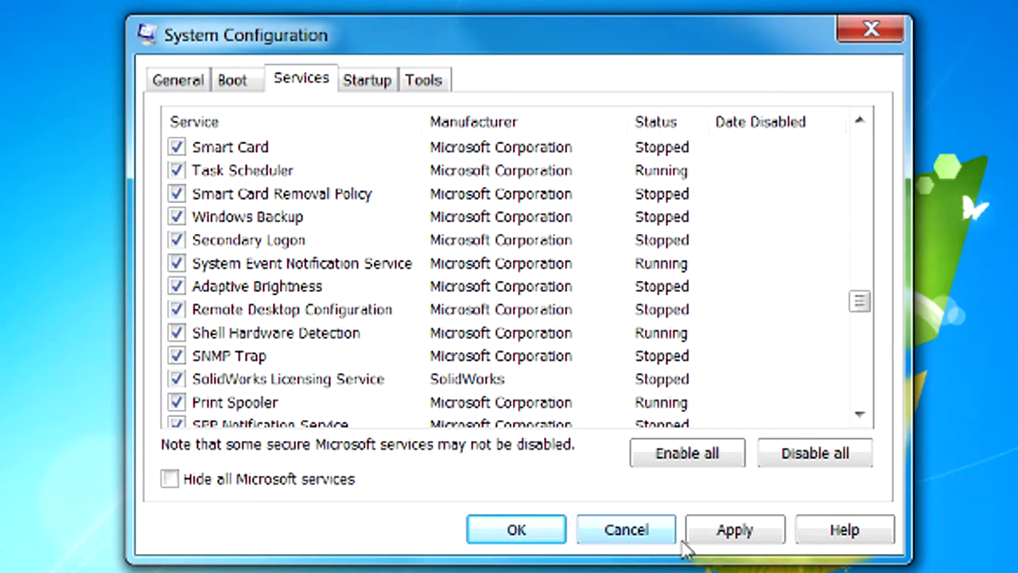
Step: Apply the startup changes and close System Configuration with OK, returning to the desktop
{"action": "left_click", "coordinate": [365, 79]}
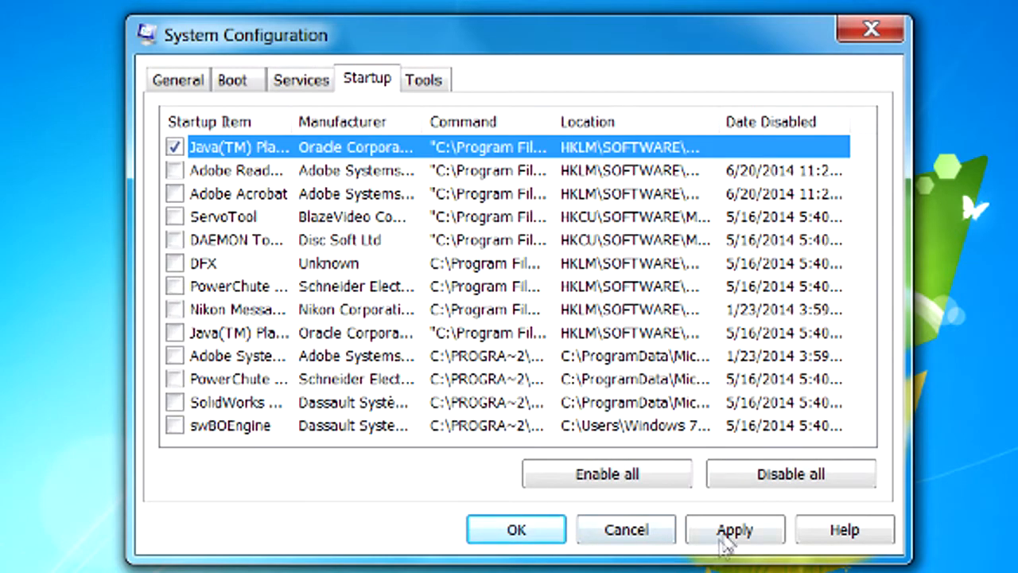
{"action": "left_click", "coordinate": [734, 528]}
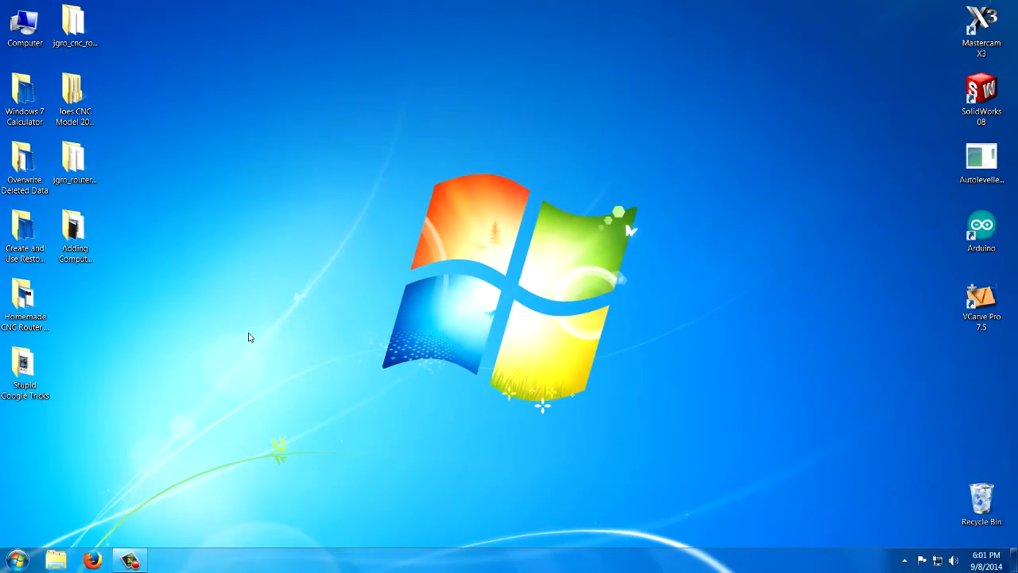
{"action": "mouse_move", "coordinate": [285, 305]}
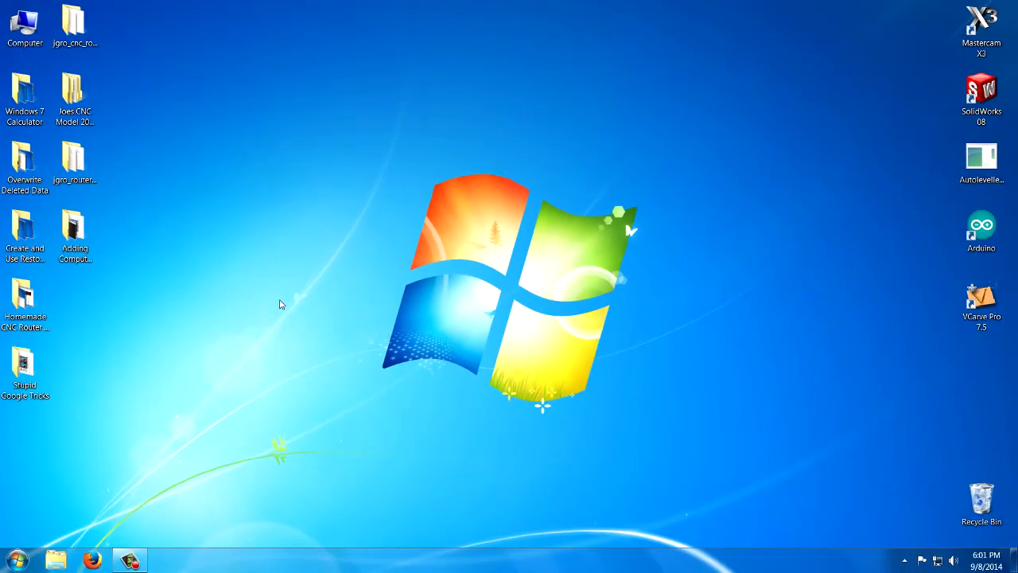
{"action": "mouse_move", "coordinate": [225, 311]}
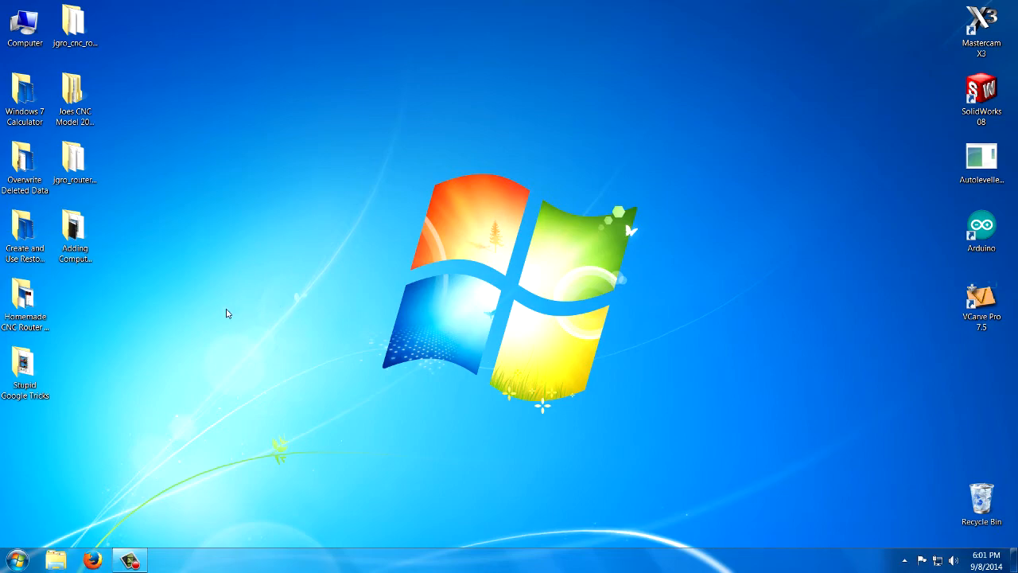